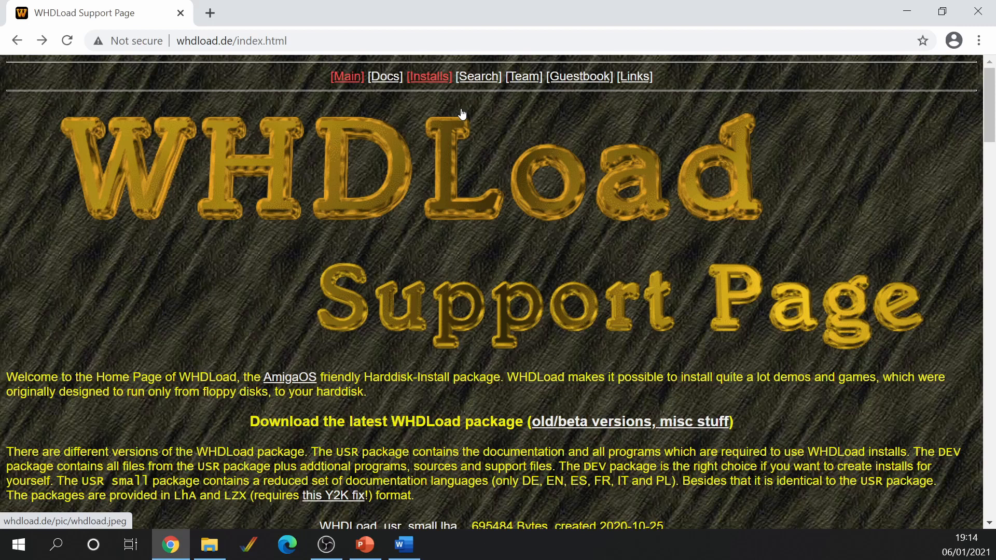
mouse_move(443, 107)
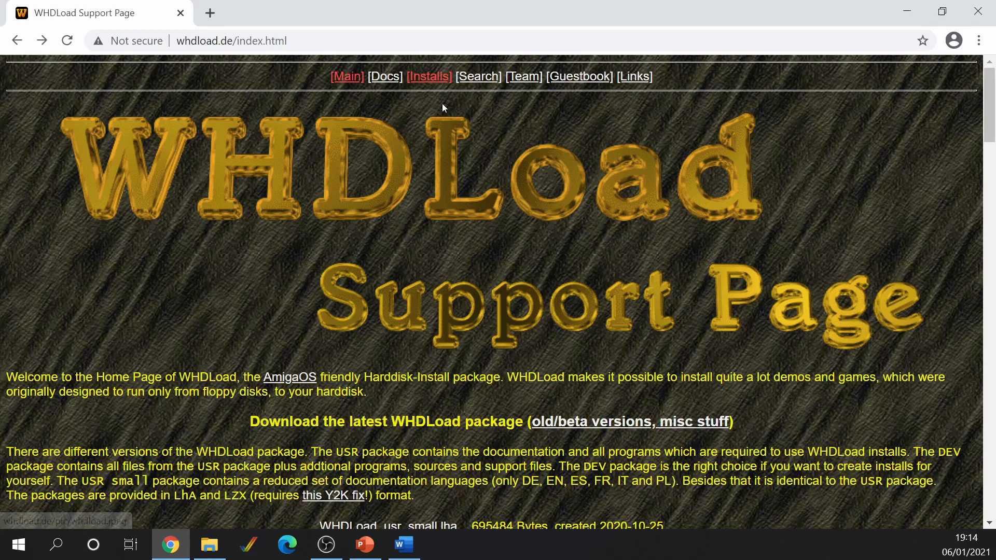
mouse_move(429, 117)
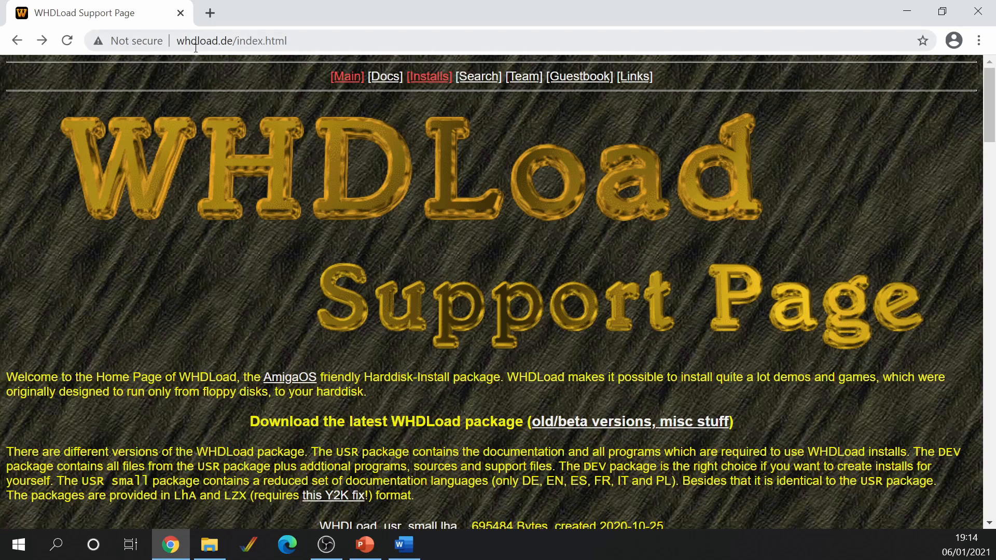
mouse_move(428, 75)
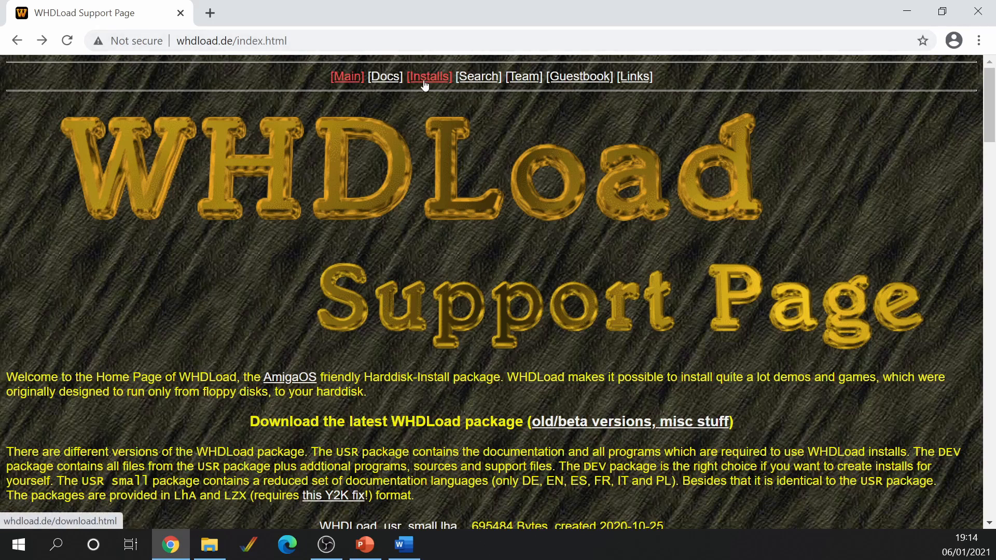
Show the Installs page's 'Ca' game list and bring the Cannon Fodder row into view
click(428, 76)
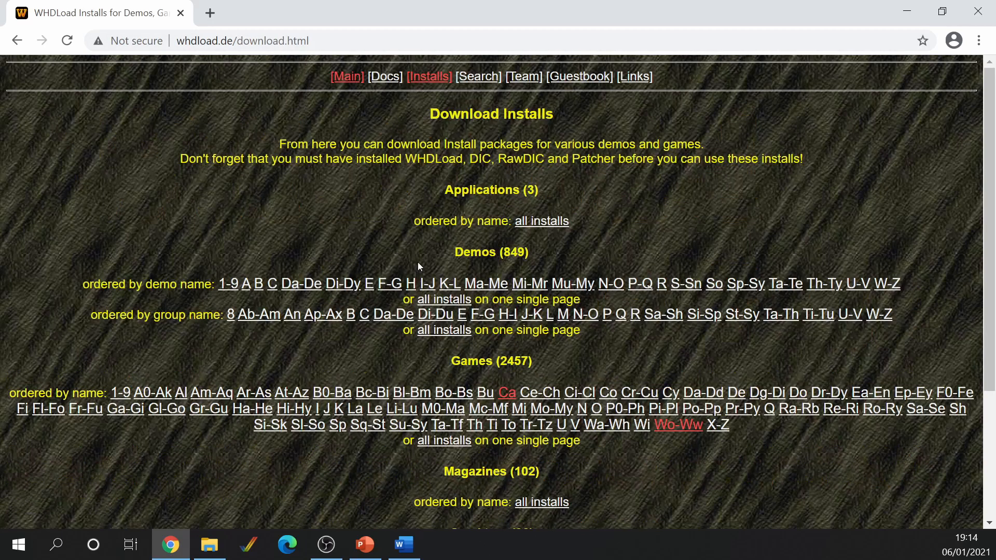
mouse_move(506, 392)
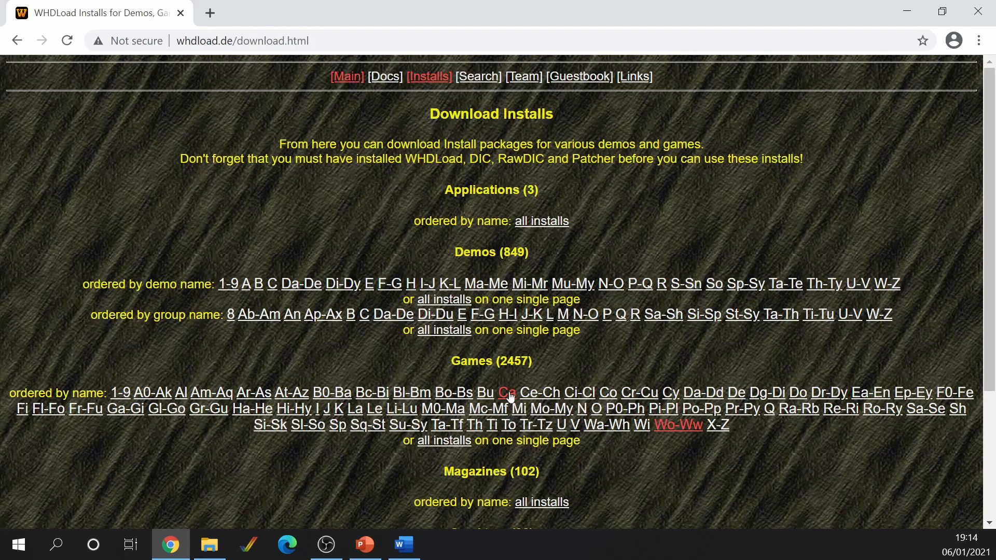
click(507, 393)
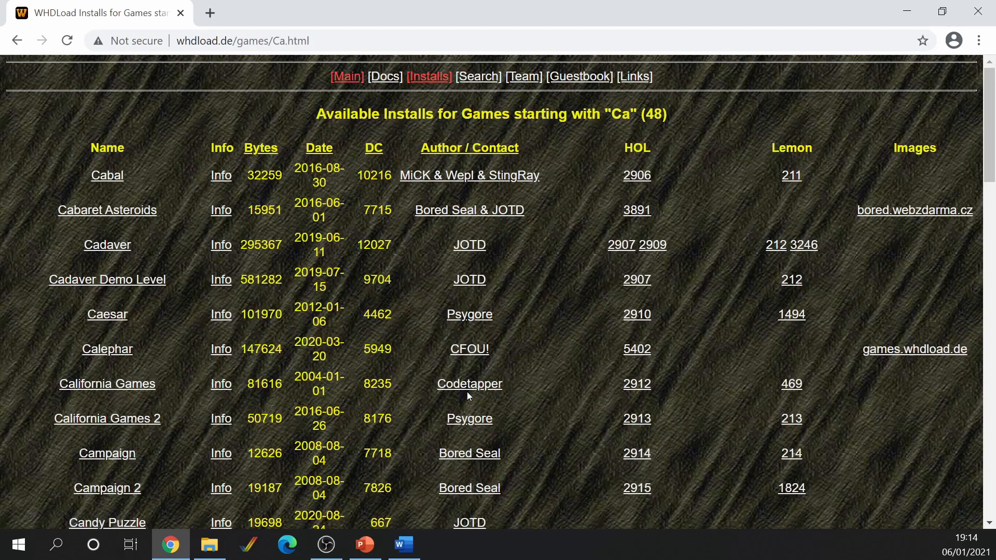
scroll(down, 3)
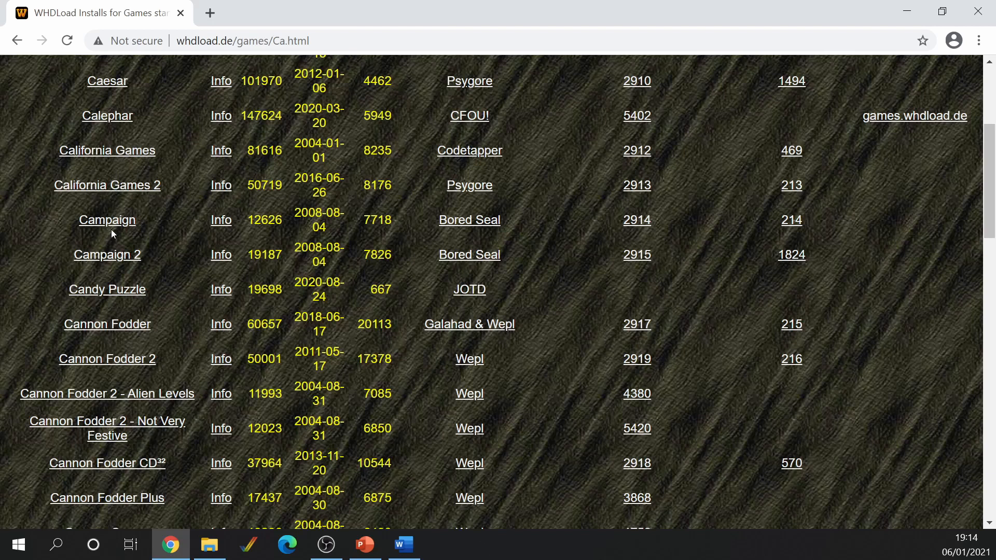
mouse_move(107, 324)
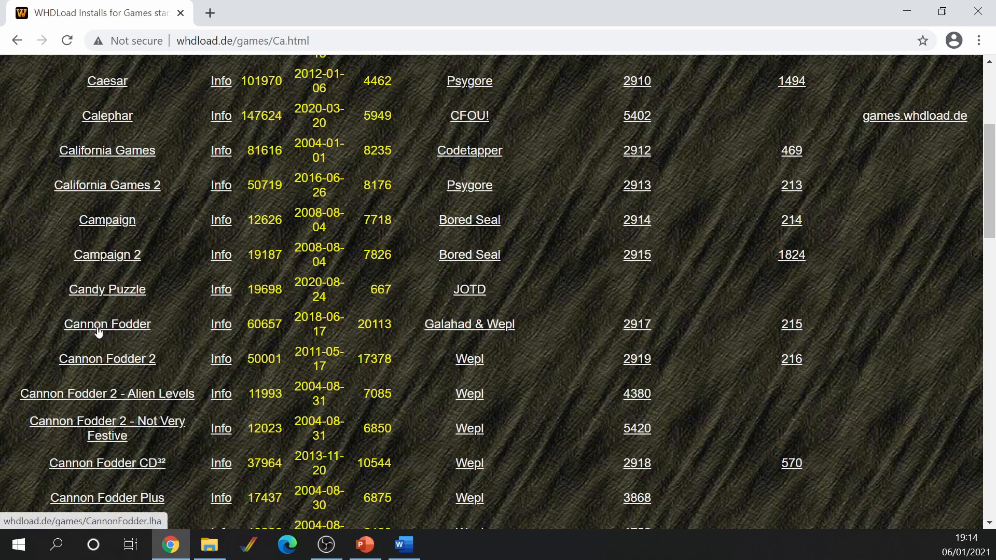
Select CannonFodder.lha on the CF CARD (E:) drive in File Explorer
click(209, 545)
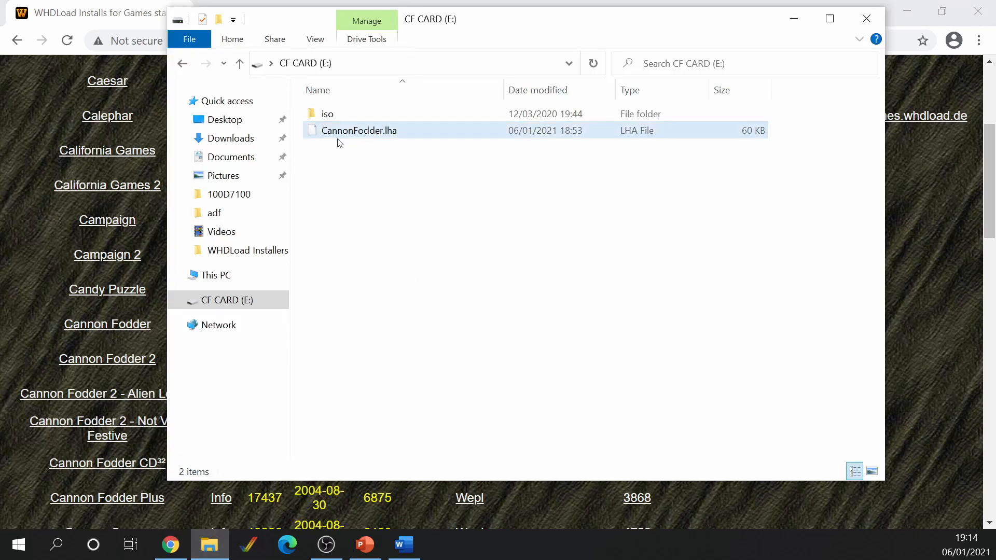
mouse_move(276, 68)
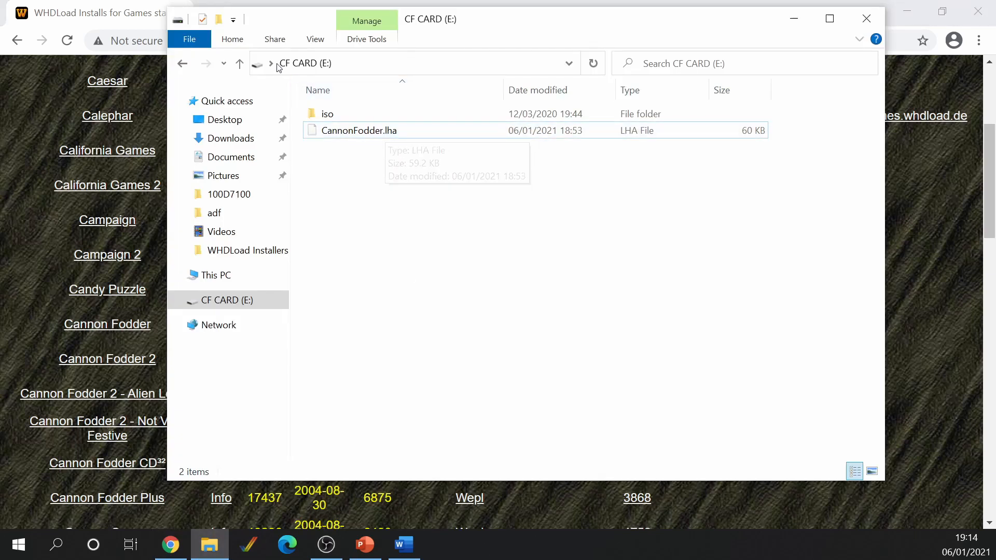
mouse_move(303, 69)
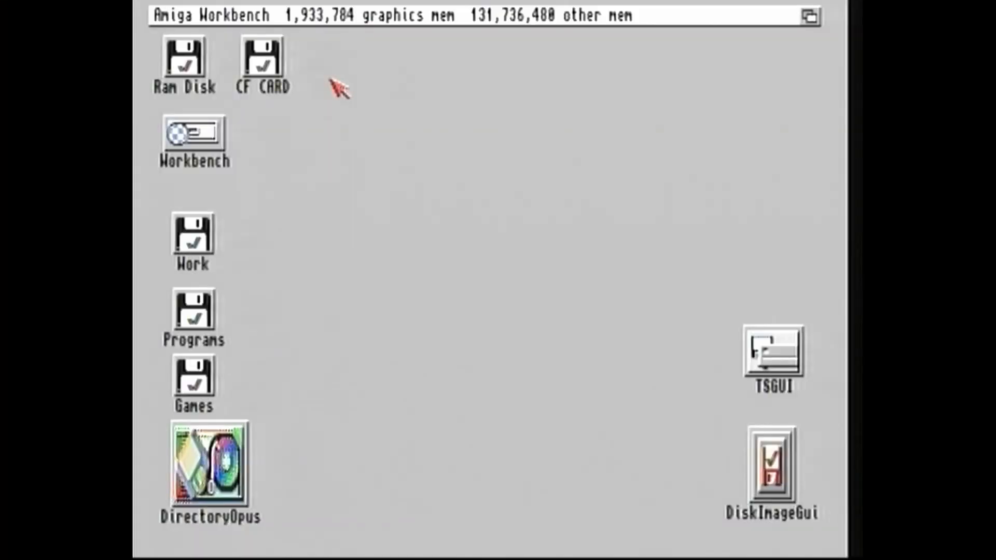
mouse_move(320, 184)
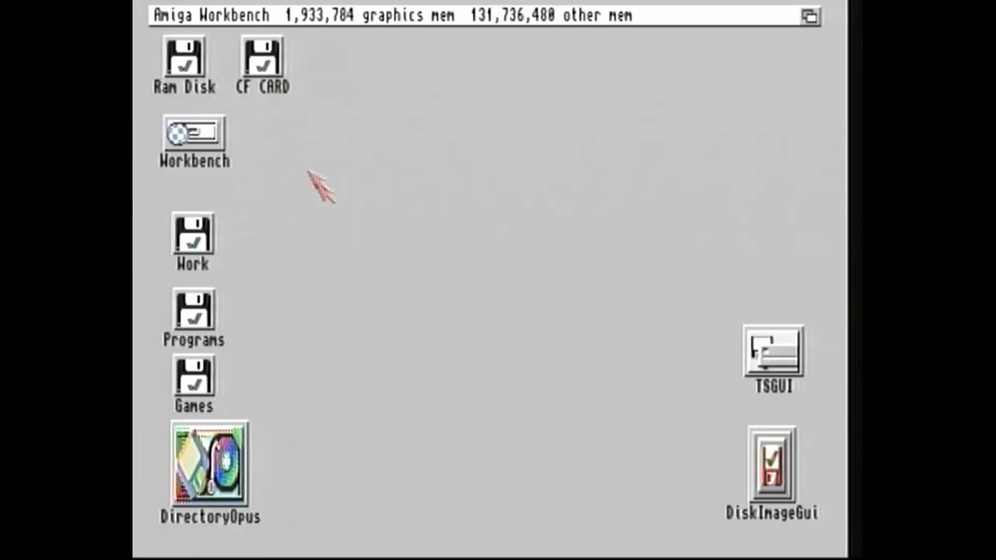
mouse_move(254, 146)
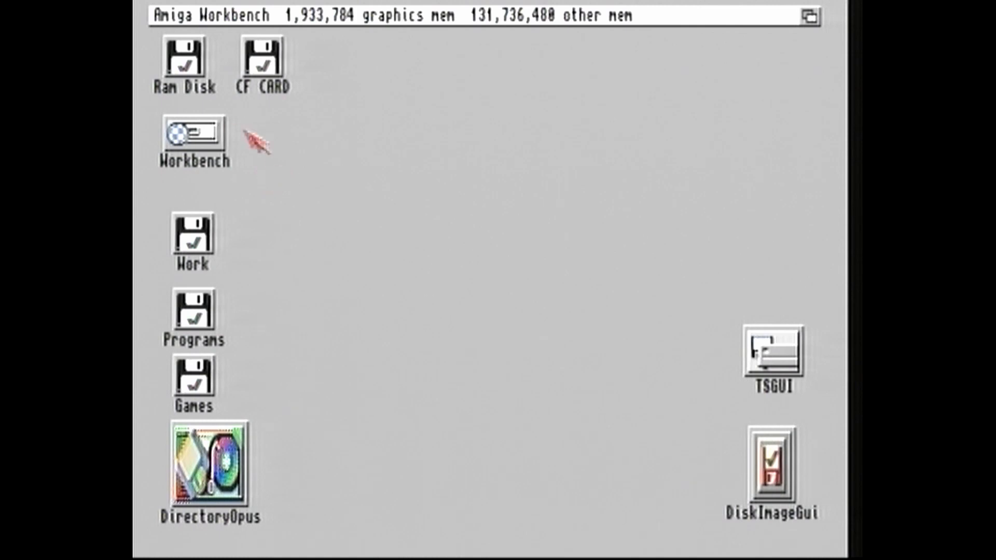
mouse_move(347, 267)
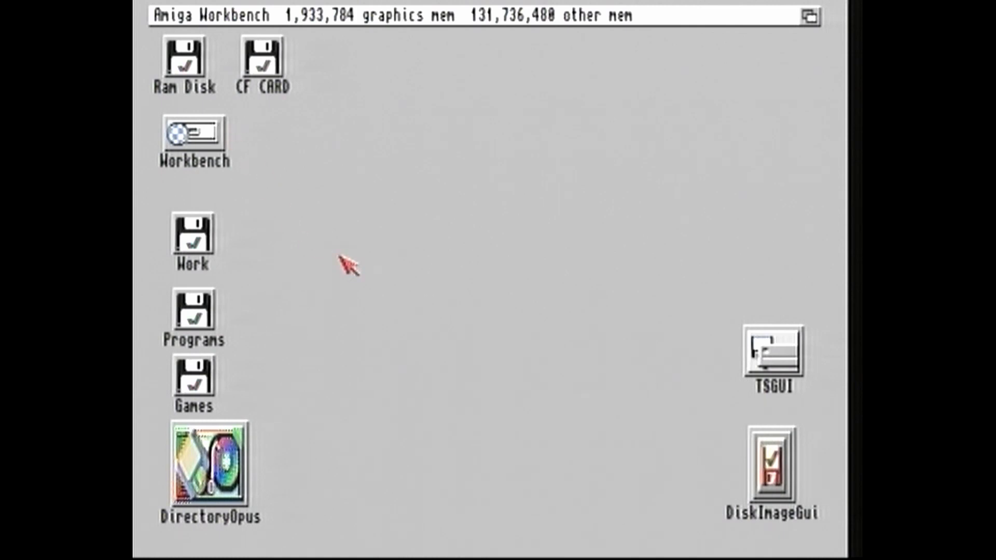